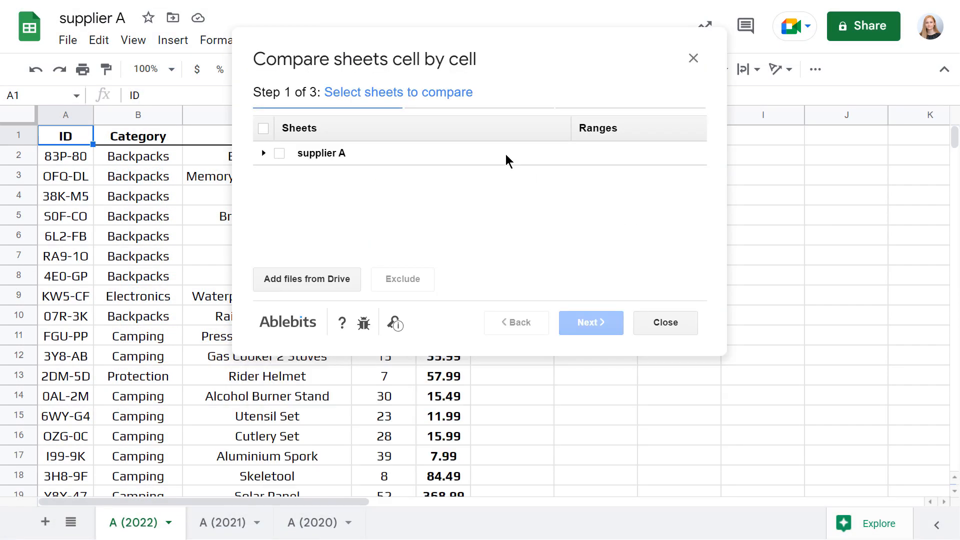
Add the supplier B and C files from Drive and tick the B (2022) sheet.
{"action": "left_click", "coordinate": [307, 279]}
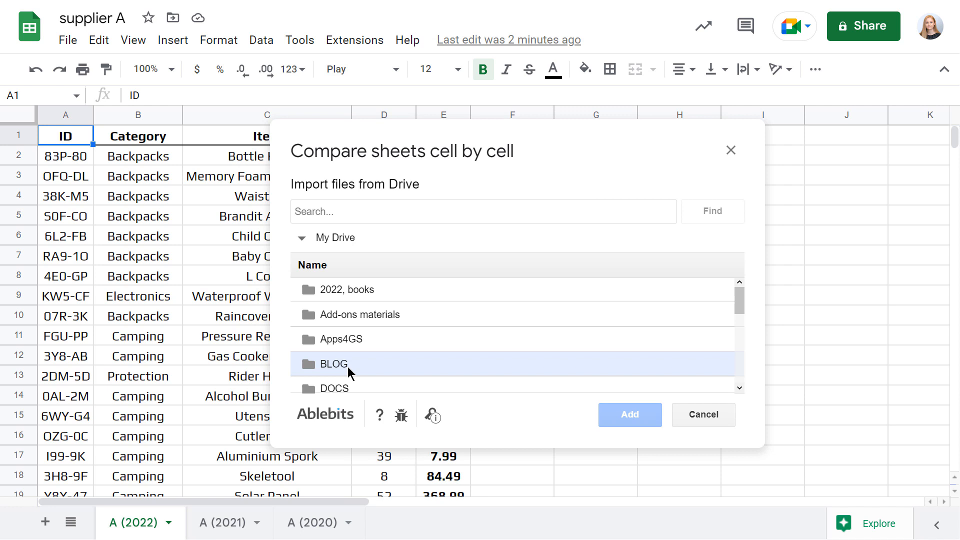
{"action": "left_click", "coordinate": [712, 211]}
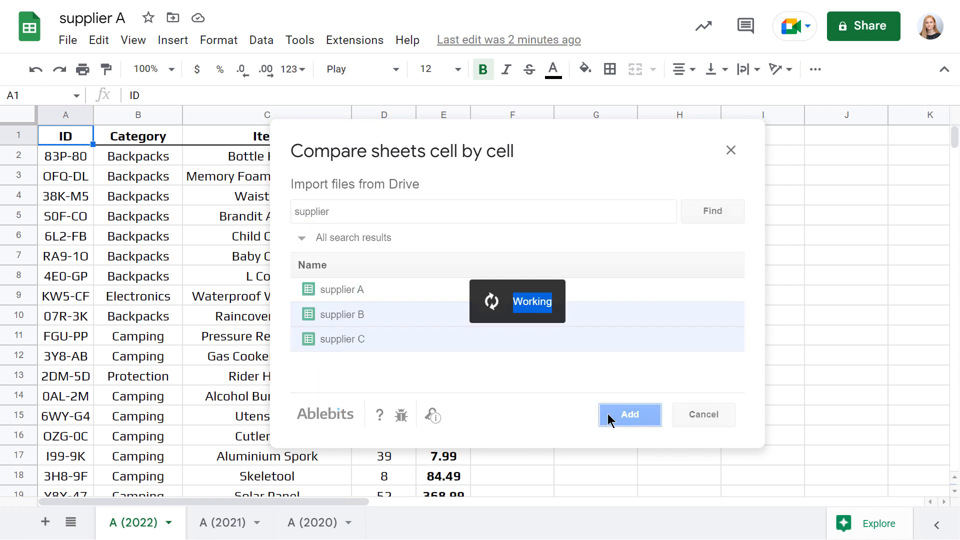
{"action": "left_click", "coordinate": [630, 415]}
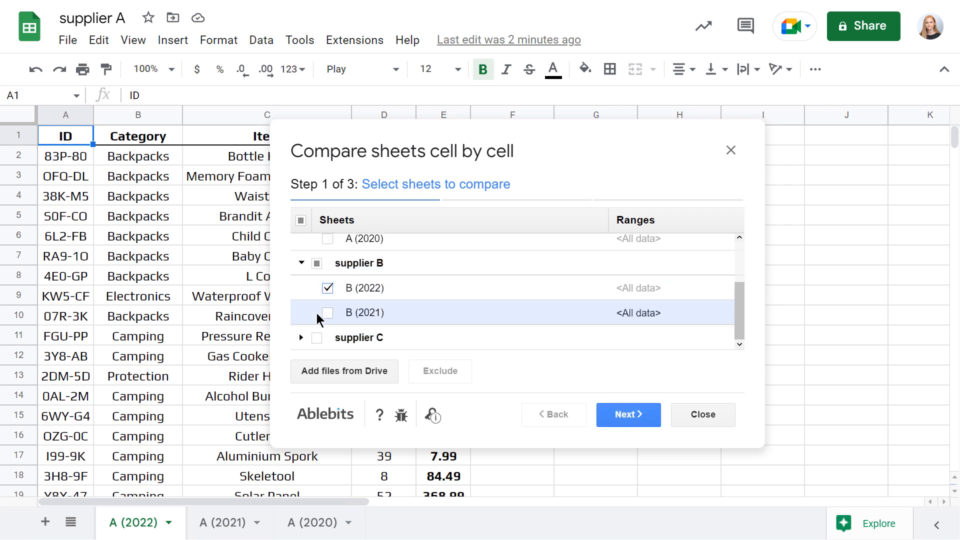
Compare with A (2022) as main sheet, showing differences directly on the sheets.
{"action": "left_click", "coordinate": [628, 414]}
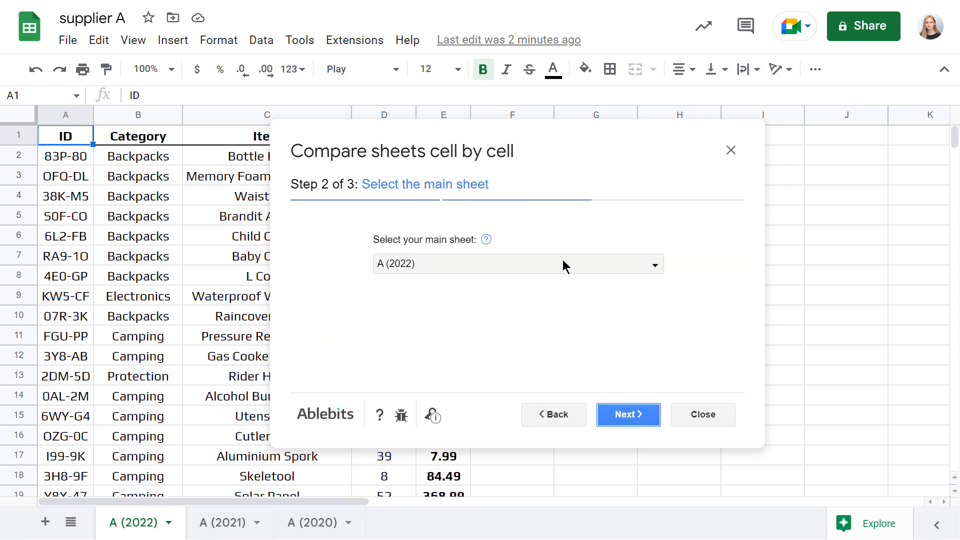
{"action": "left_click", "coordinate": [627, 415]}
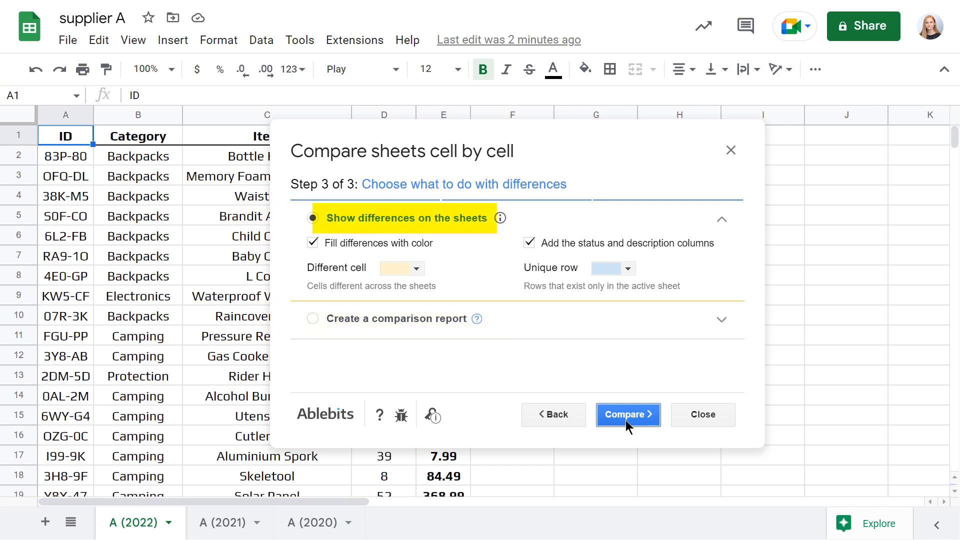
{"action": "left_click", "coordinate": [627, 414]}
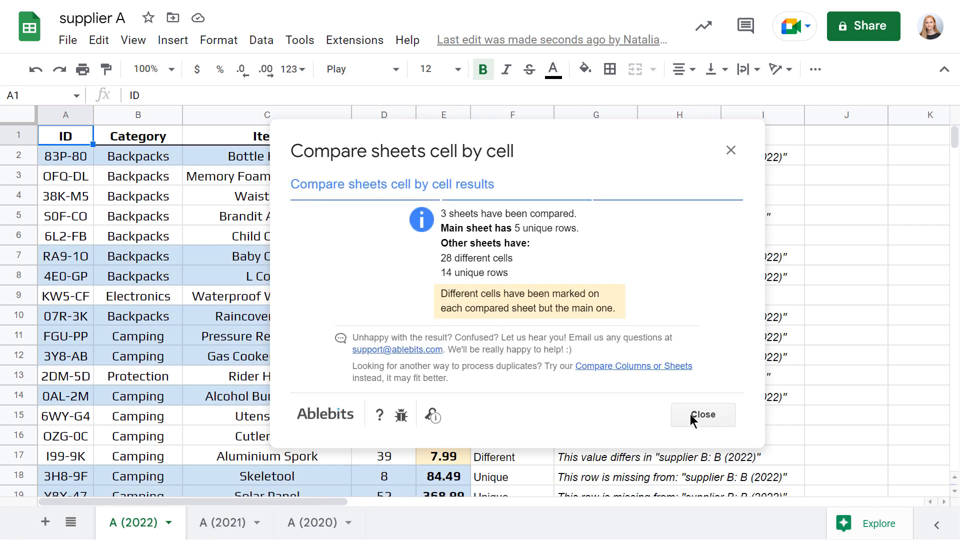
Close the comparison results summary.
{"action": "left_click", "coordinate": [703, 415]}
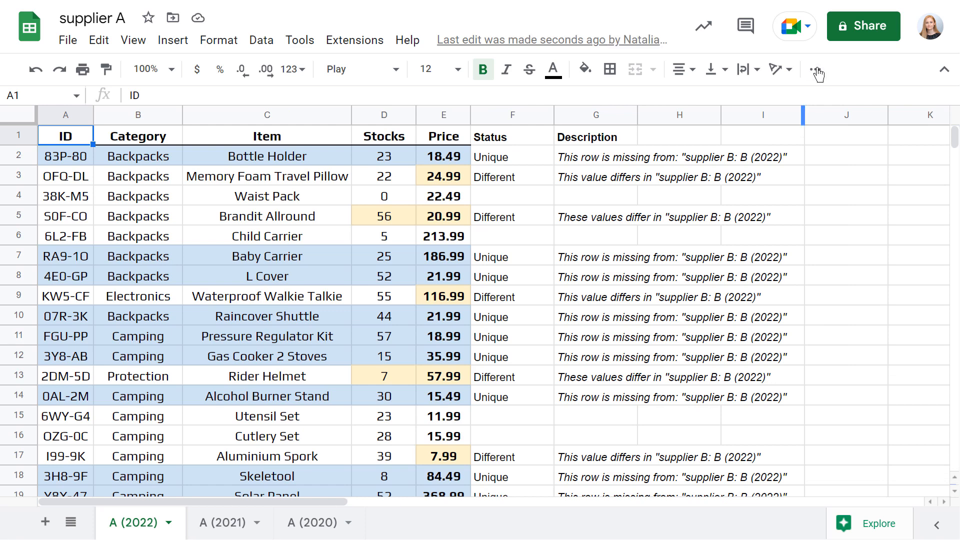
Rerun the comparison as a comparison report and open the generated report.
{"action": "left_click", "coordinate": [545, 136]}
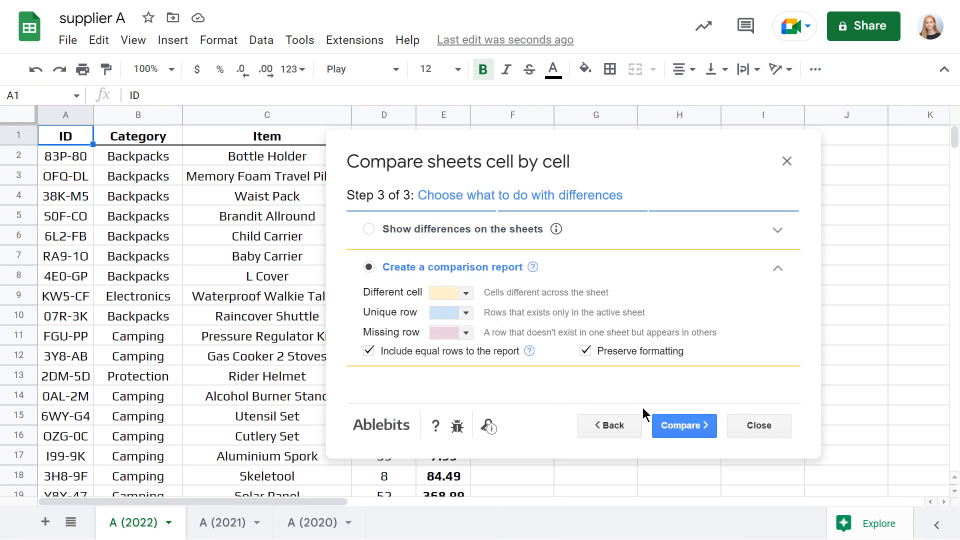
{"action": "left_click", "coordinate": [684, 425]}
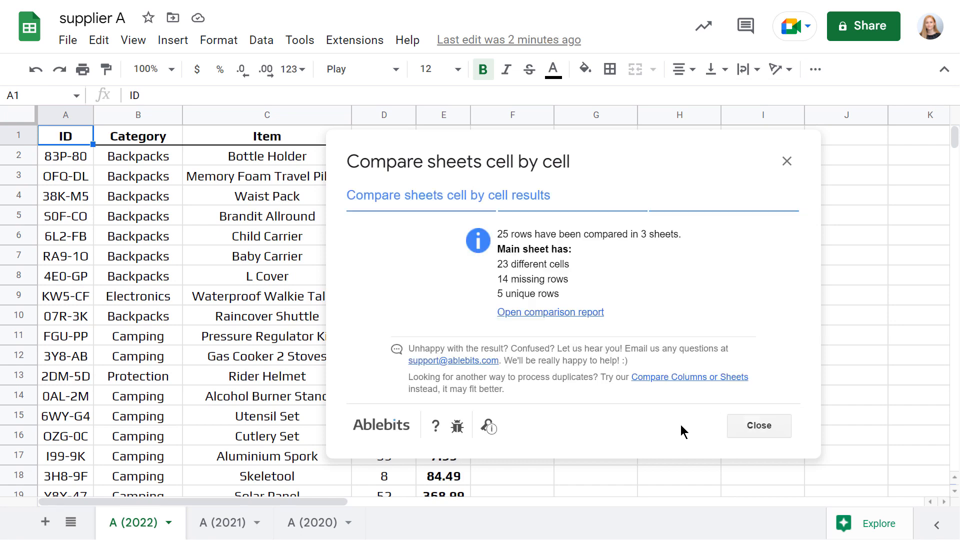
{"action": "left_click", "coordinate": [550, 312]}
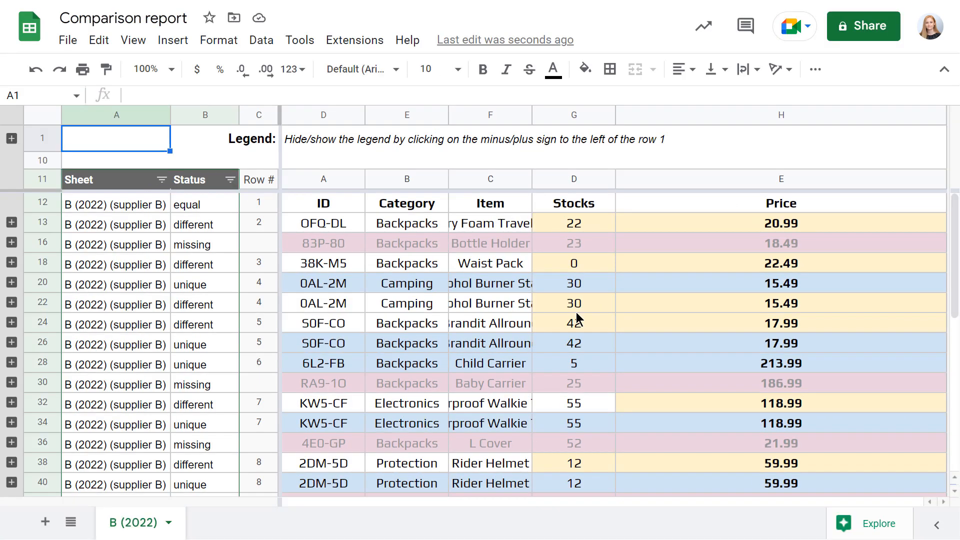
{"action": "mouse_move", "coordinate": [18, 228]}
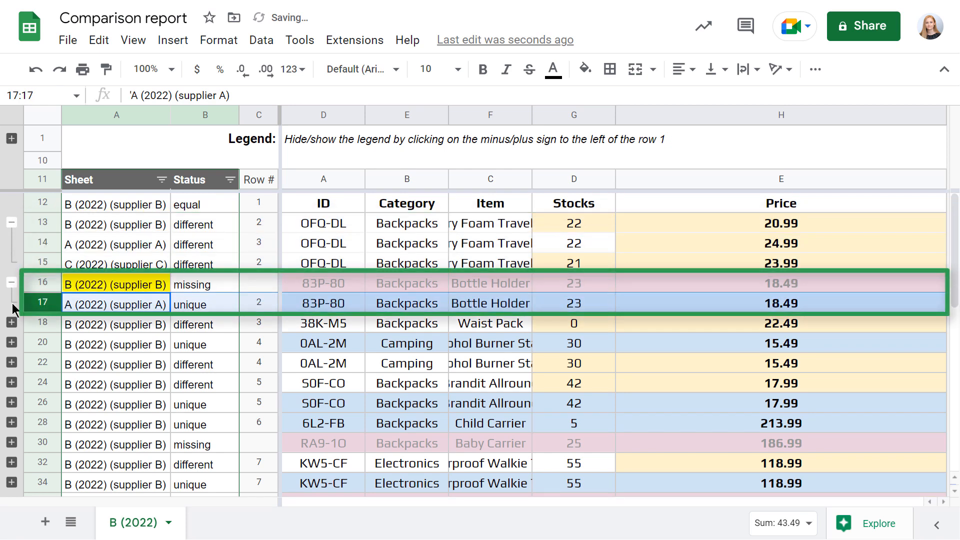
Expand the 38K-M5 group, then briefly show and hide the colour legend.
{"action": "left_click", "coordinate": [11, 323]}
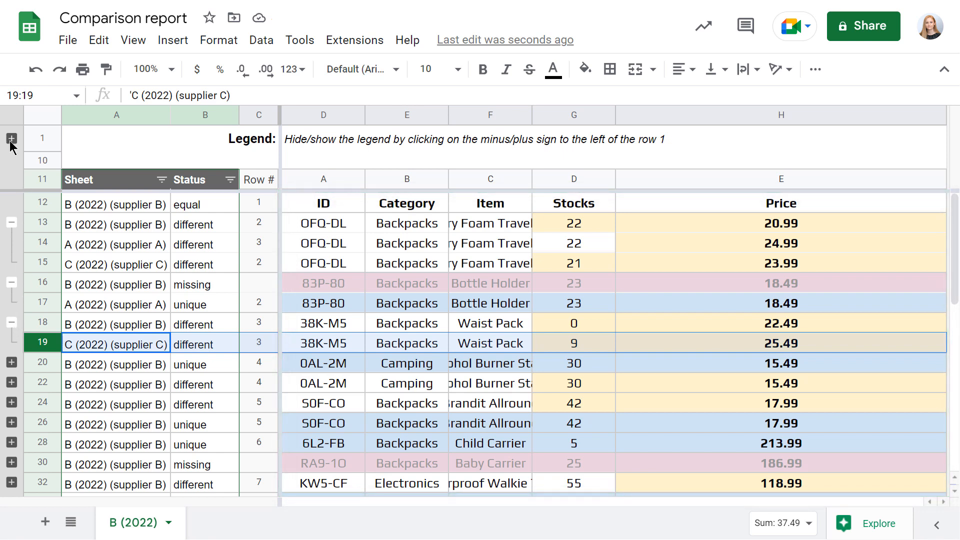
{"action": "left_click", "coordinate": [11, 139]}
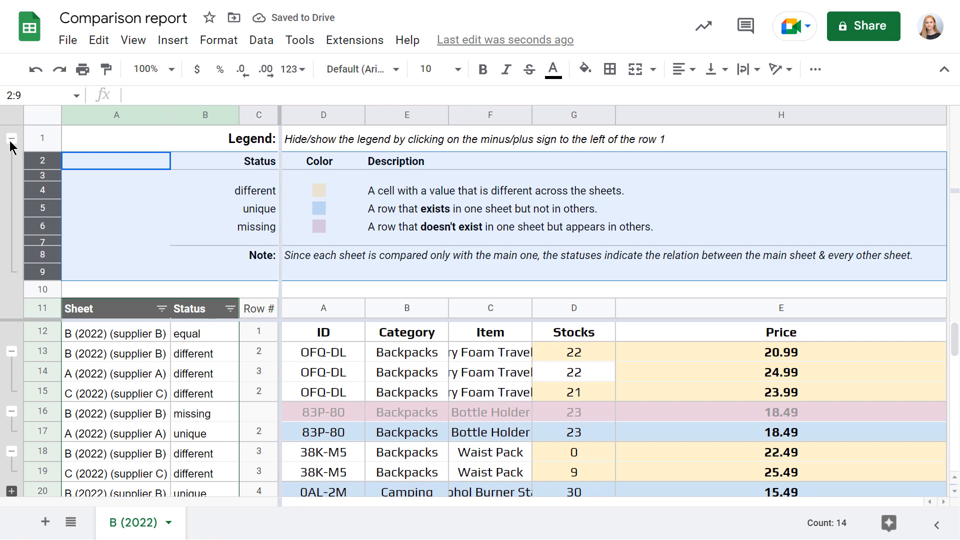
{"action": "left_click", "coordinate": [11, 138]}
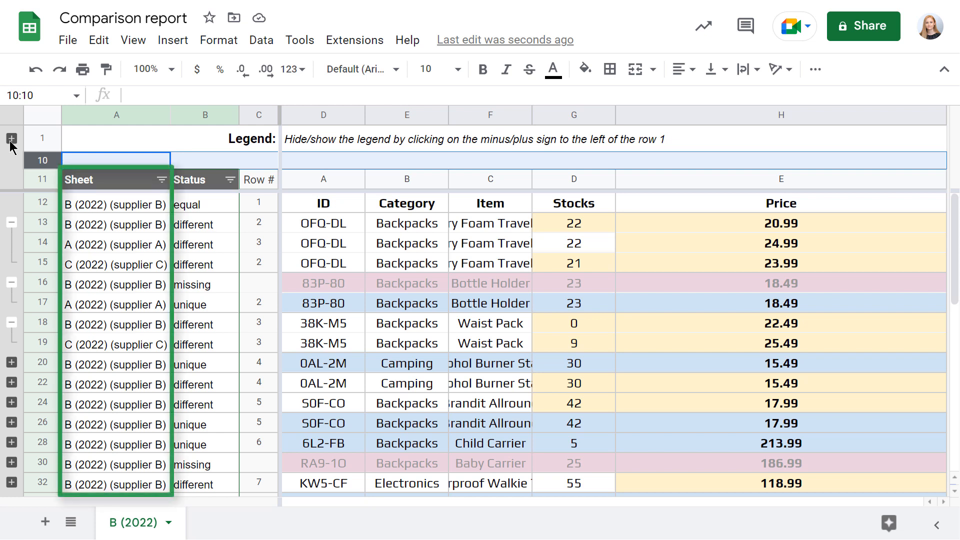
Filter the Status column to show only different and unique rows.
{"action": "left_click", "coordinate": [258, 178]}
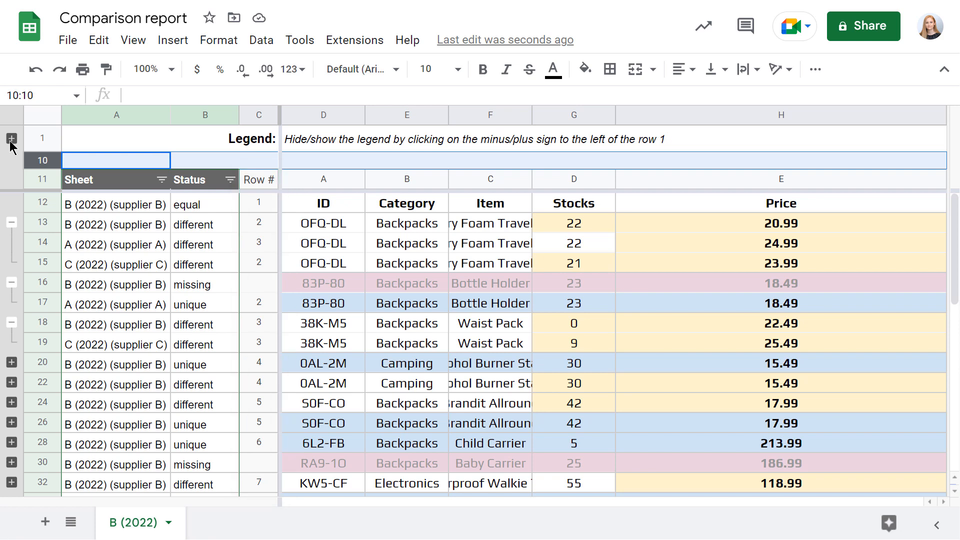
{"action": "left_click", "coordinate": [230, 179]}
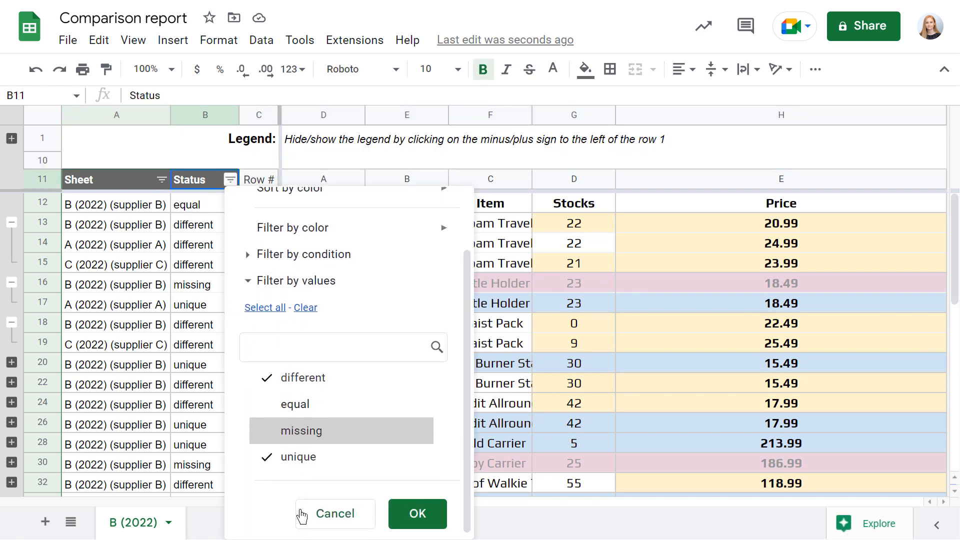
{"action": "left_click", "coordinate": [416, 513]}
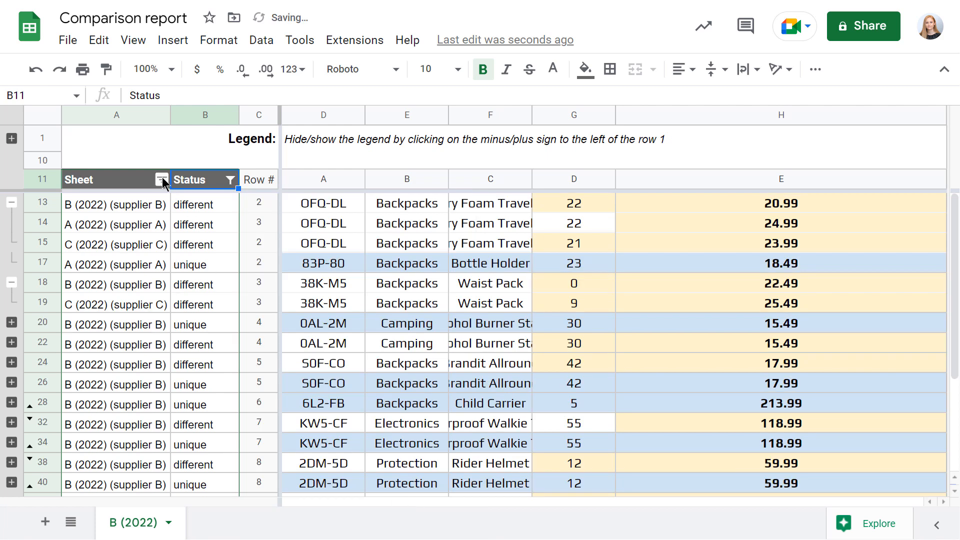
Filter out supplier C rows, then view installed add-ons under Extensions > Add-ons.
{"action": "left_click", "coordinate": [161, 179]}
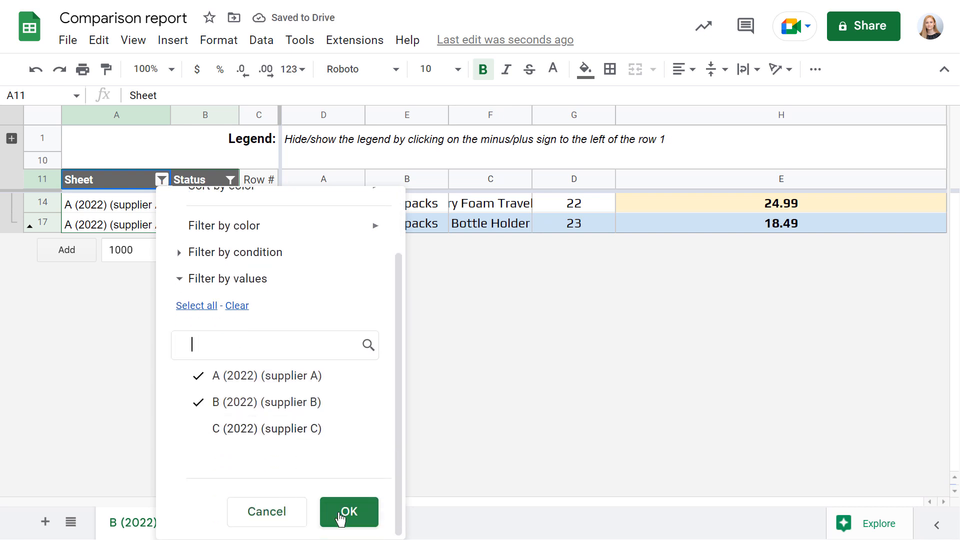
{"action": "left_click", "coordinate": [349, 511]}
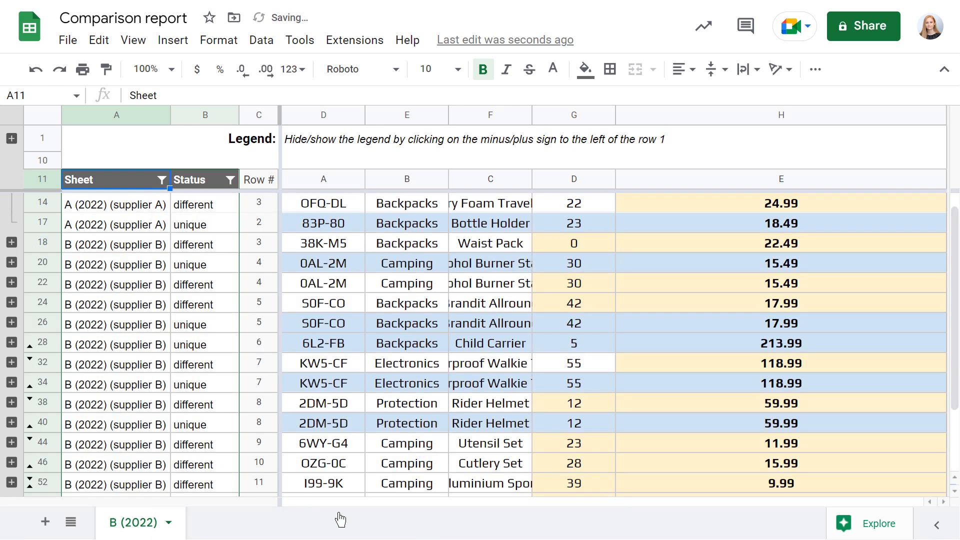
{"action": "left_click", "coordinate": [354, 40]}
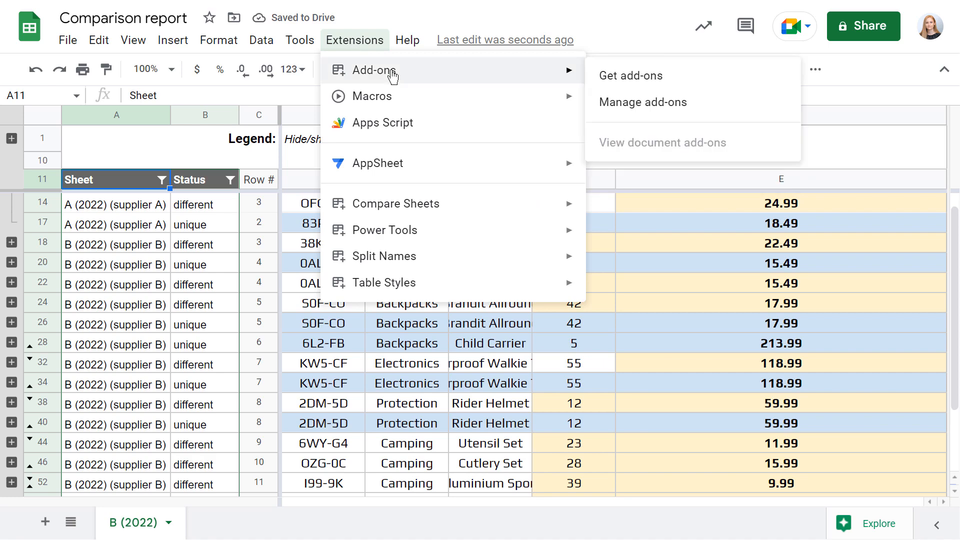
{"action": "left_click", "coordinate": [630, 75]}
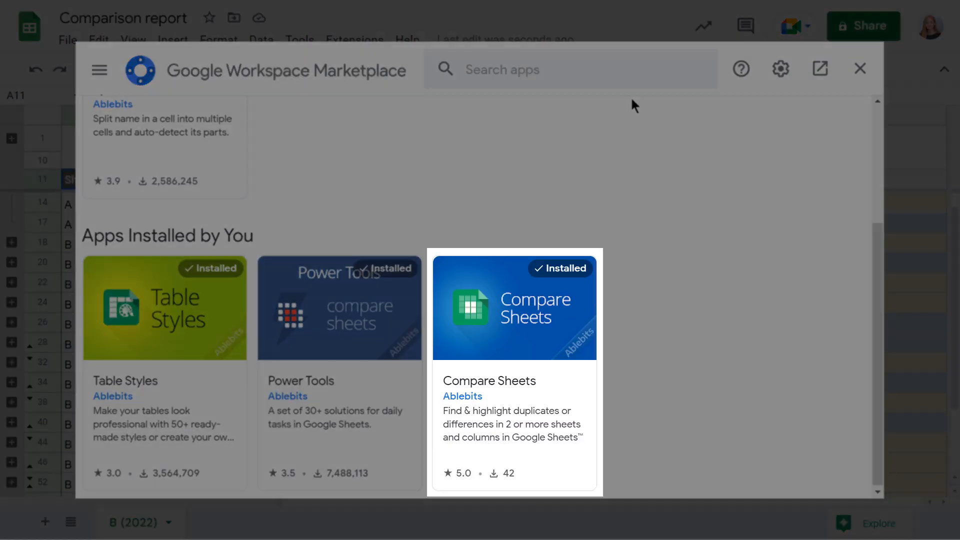